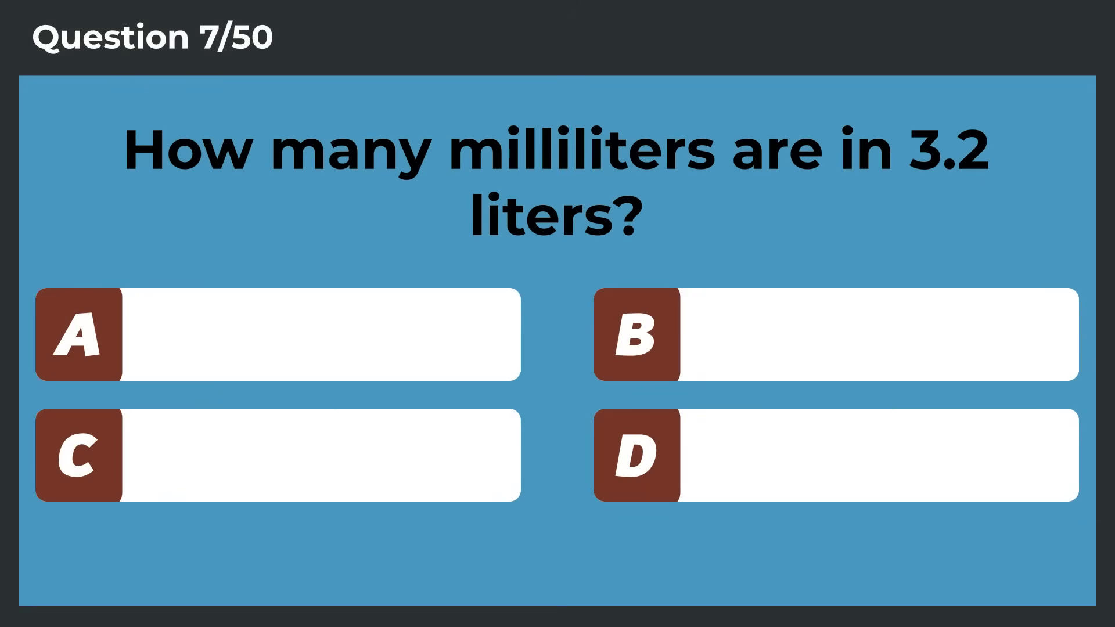
{"action": "type", "text": "3200"}
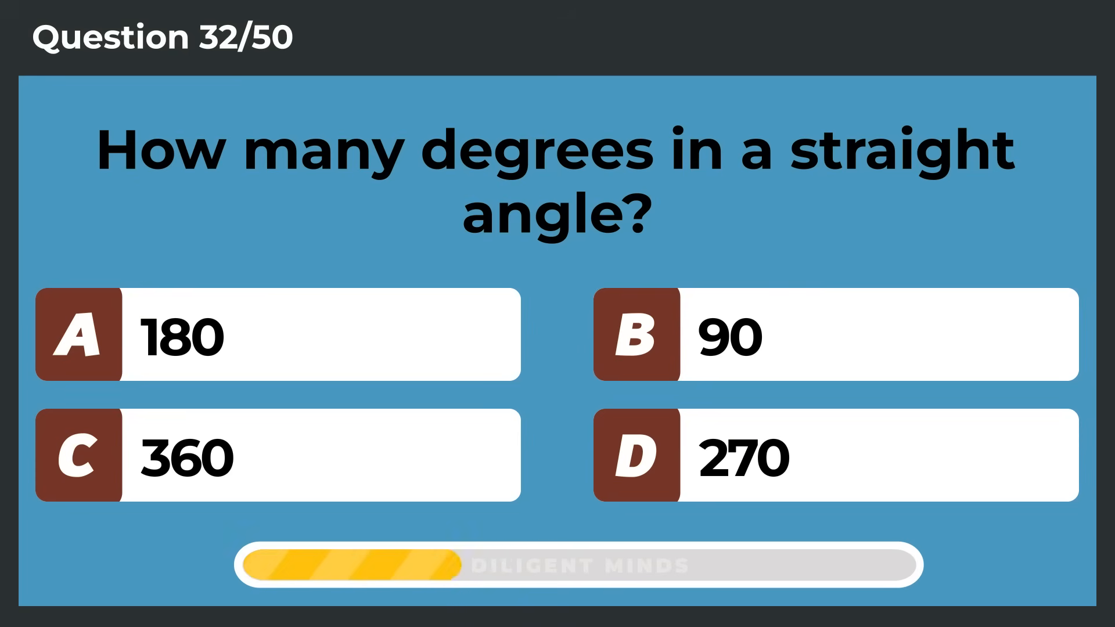
{"action": "left_click", "coordinate": [278, 334]}
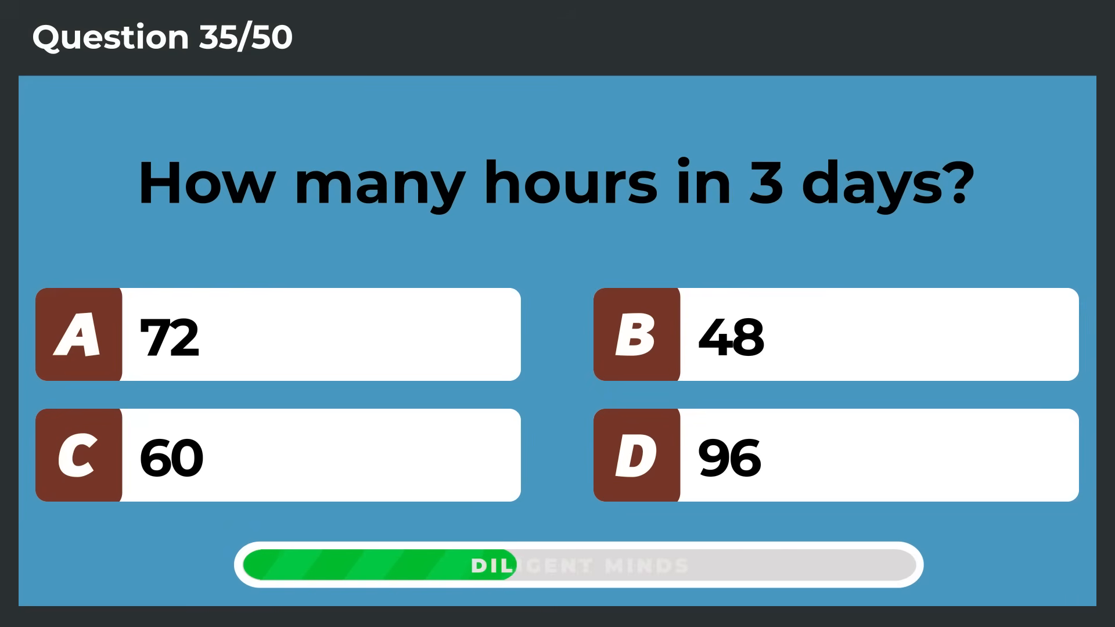
{"action": "left_click", "coordinate": [278, 335]}
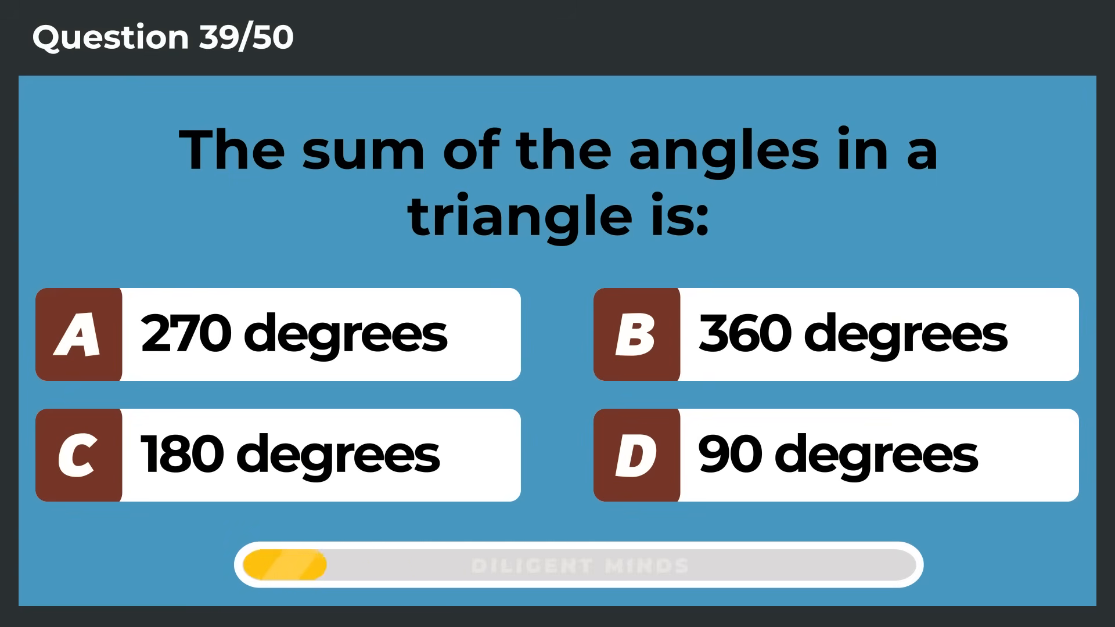
{"action": "left_click", "coordinate": [284, 455]}
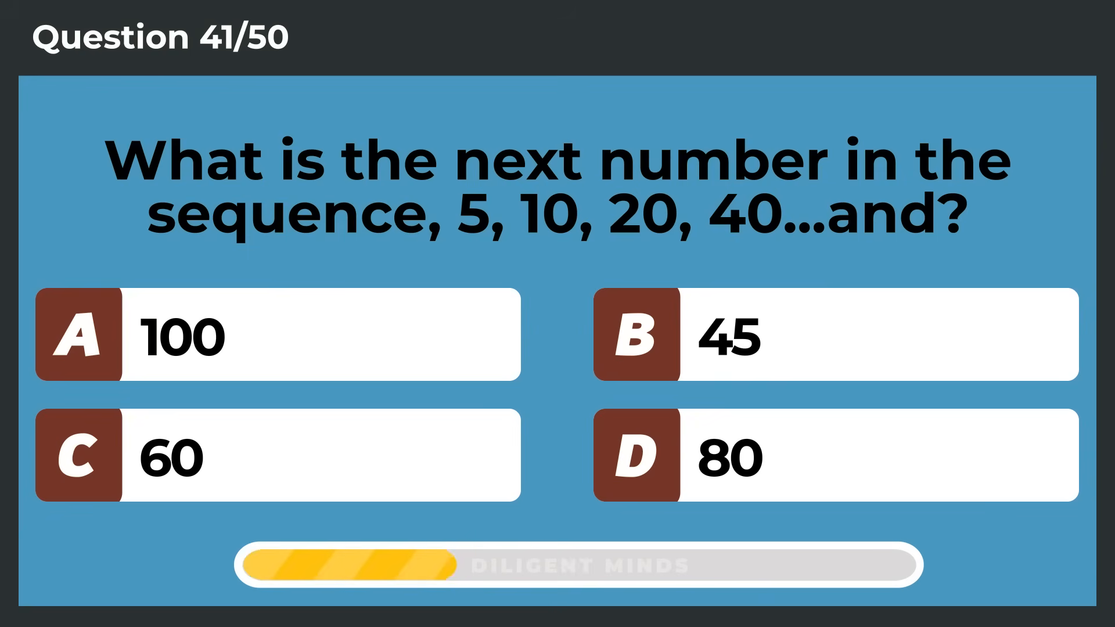
{"action": "left_click", "coordinate": [839, 457]}
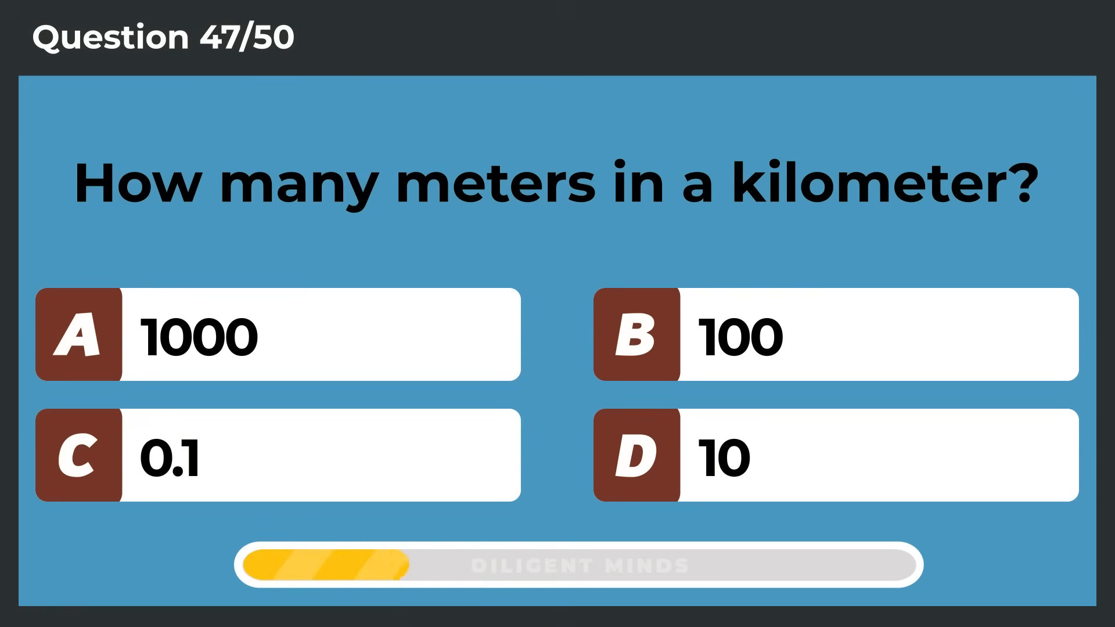
{"action": "left_click", "coordinate": [281, 334]}
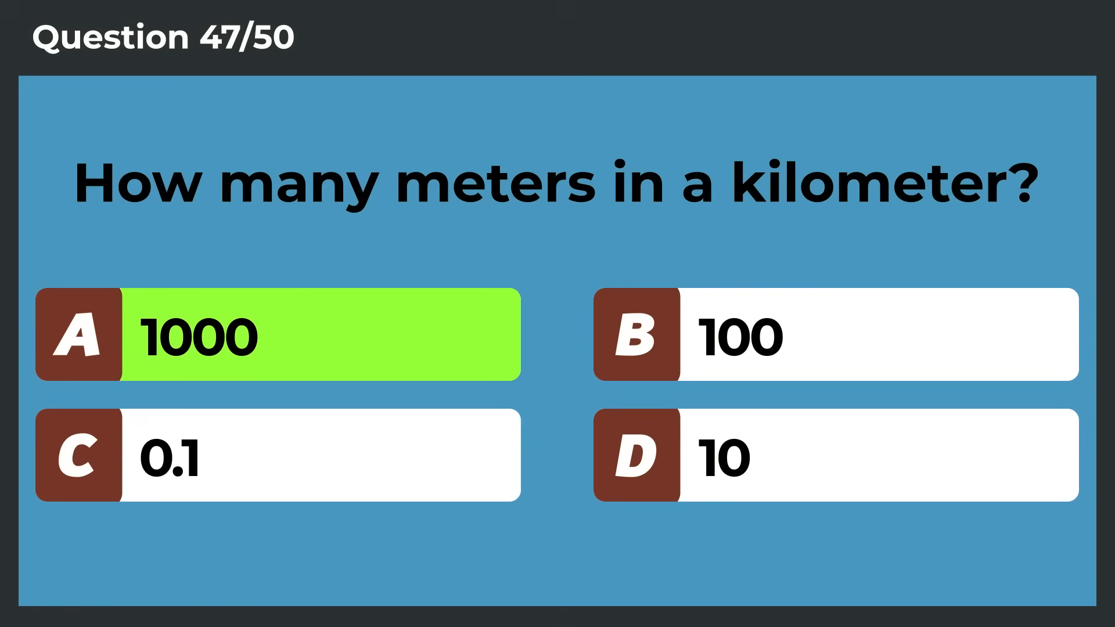